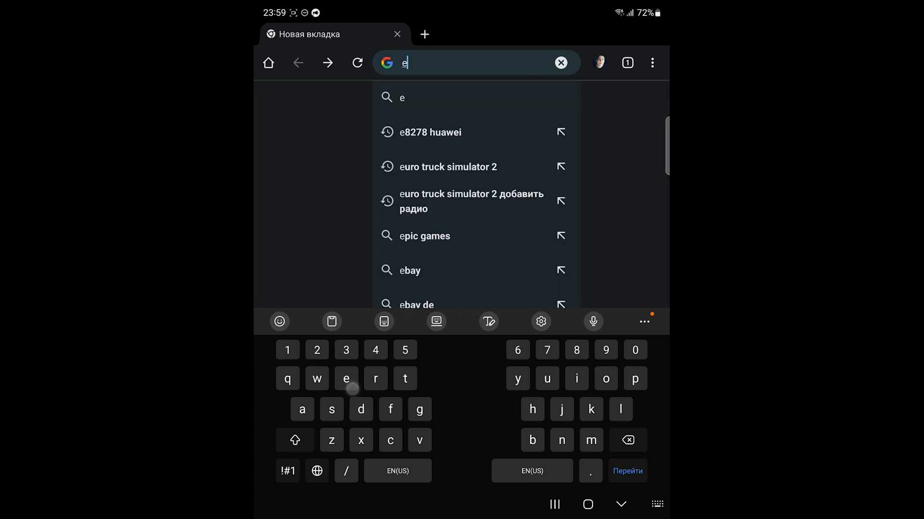
Search Google for 'egg ns emulator' and open the eggns.wordpress.com site.
type("gg ns")
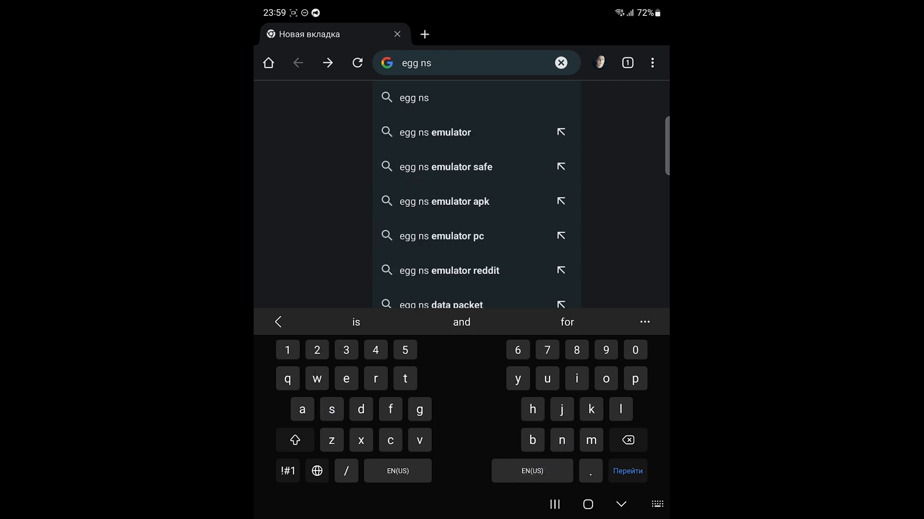
left_click(435, 132)
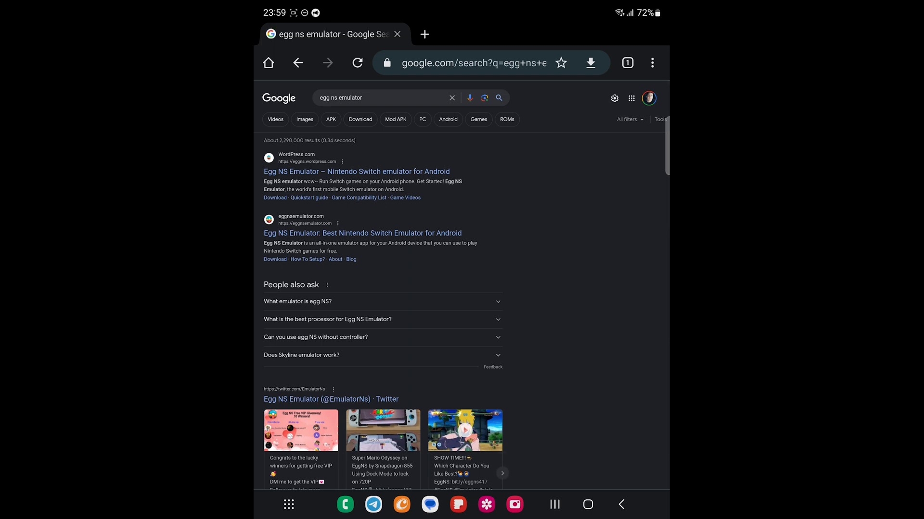
scroll("down", 3)
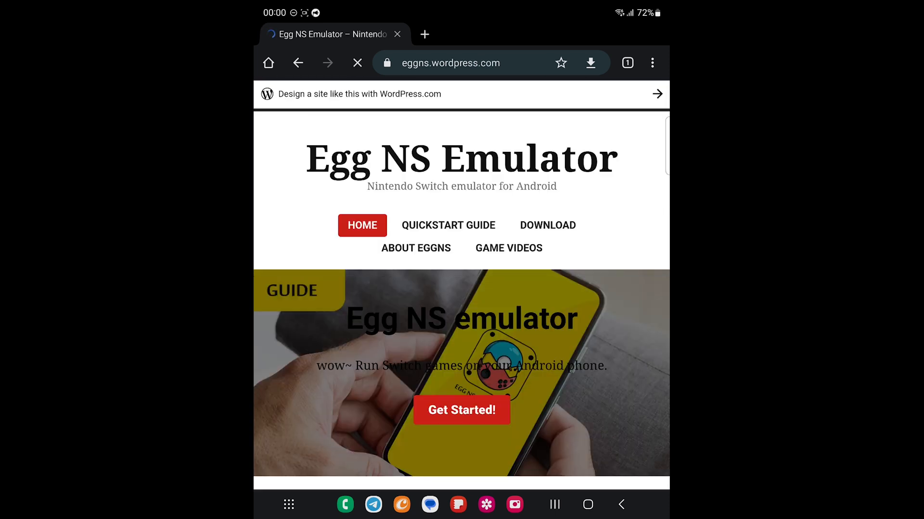
Go to the site's Download page and scroll to the version 4.1.7 download links.
scroll("down", 3)
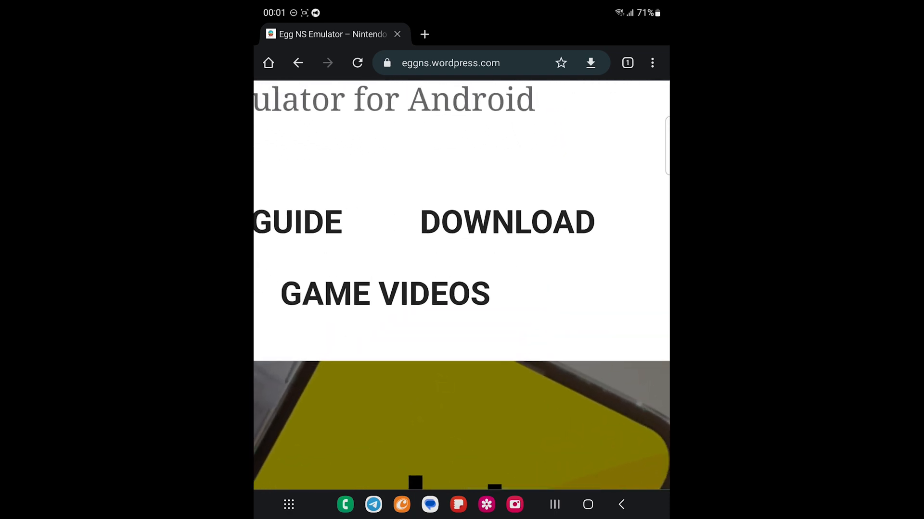
left_click(507, 223)
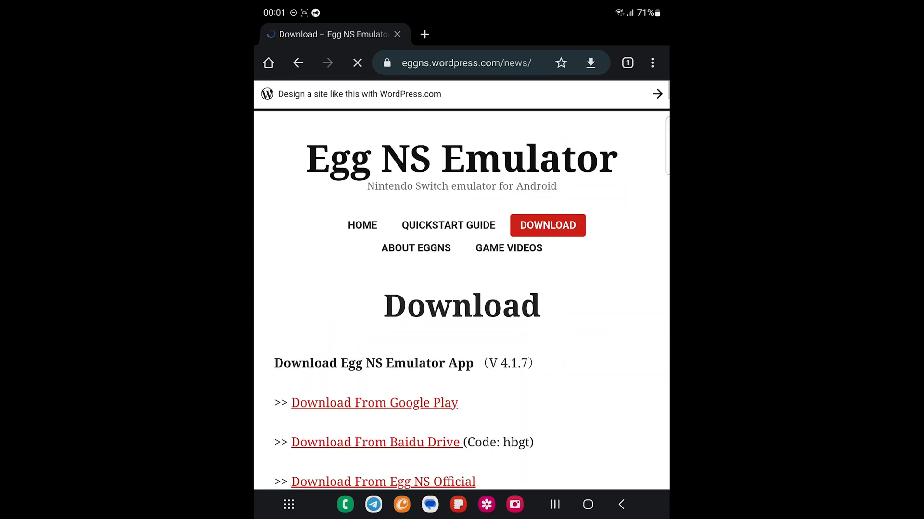
scroll("down", 3)
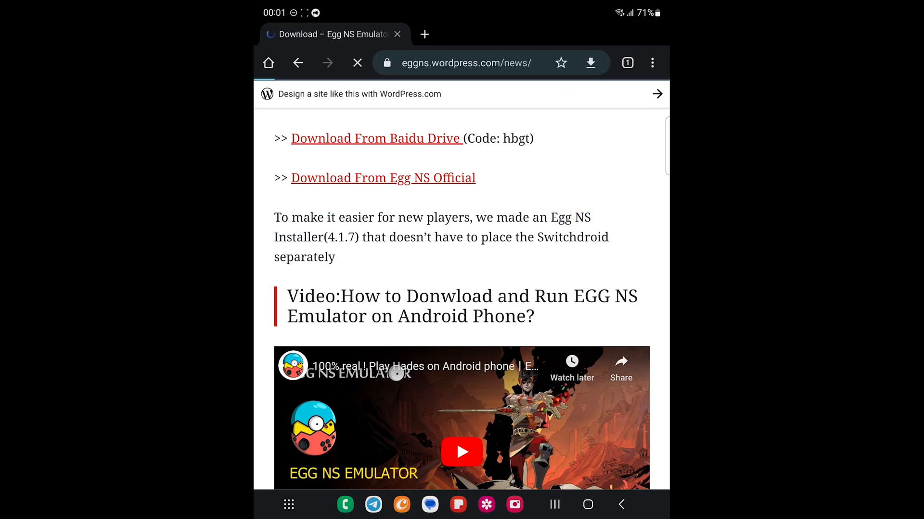
Download and install EggInstaller from 'Download From Egg NS Official'.
left_click(356, 62)
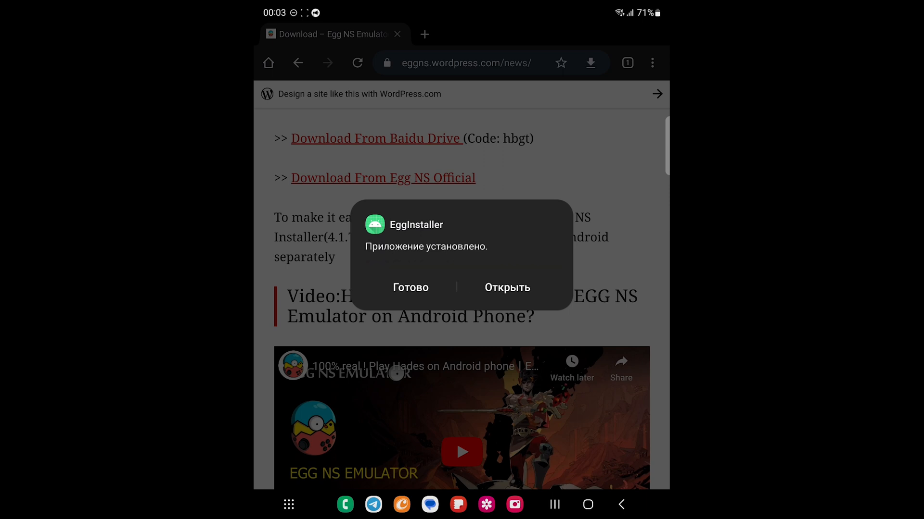
Grant EggInstaller file access and install Egg NS v4.1.7, allowing unknown-source installs.
left_click(507, 288)
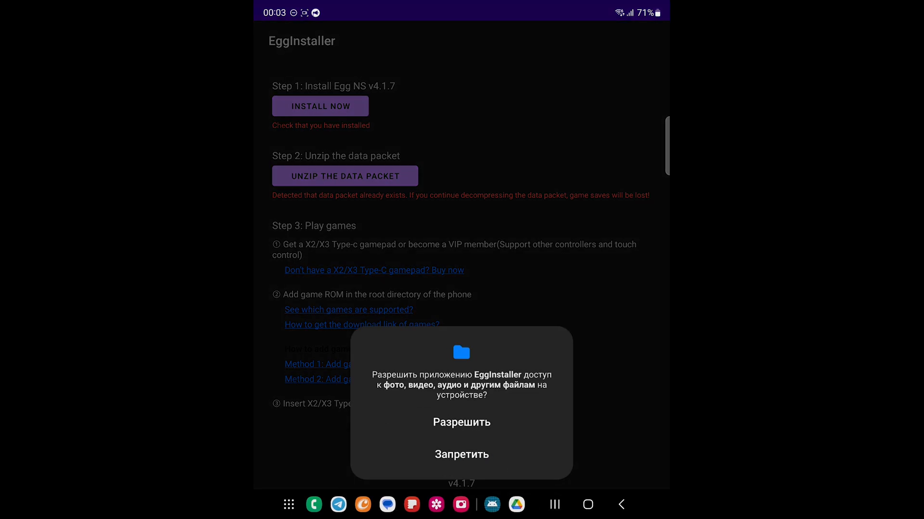
left_click(461, 423)
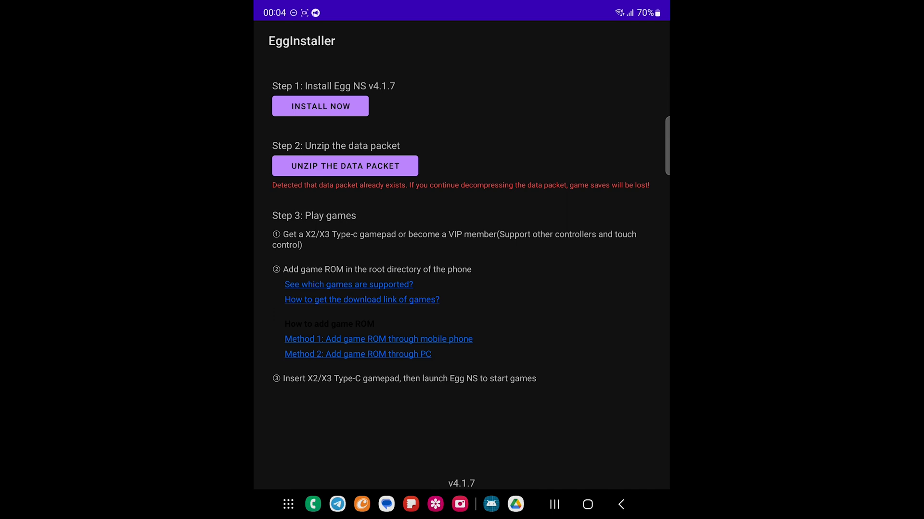
left_click(320, 105)
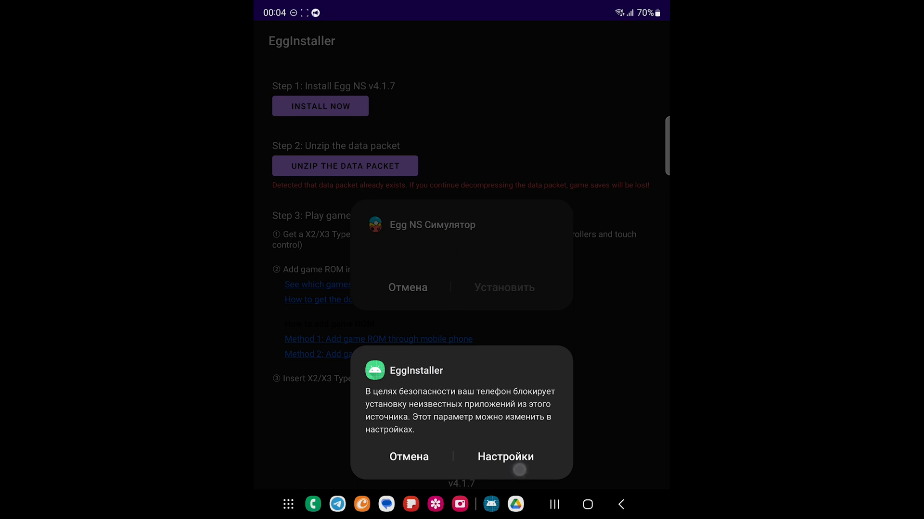
left_click(505, 456)
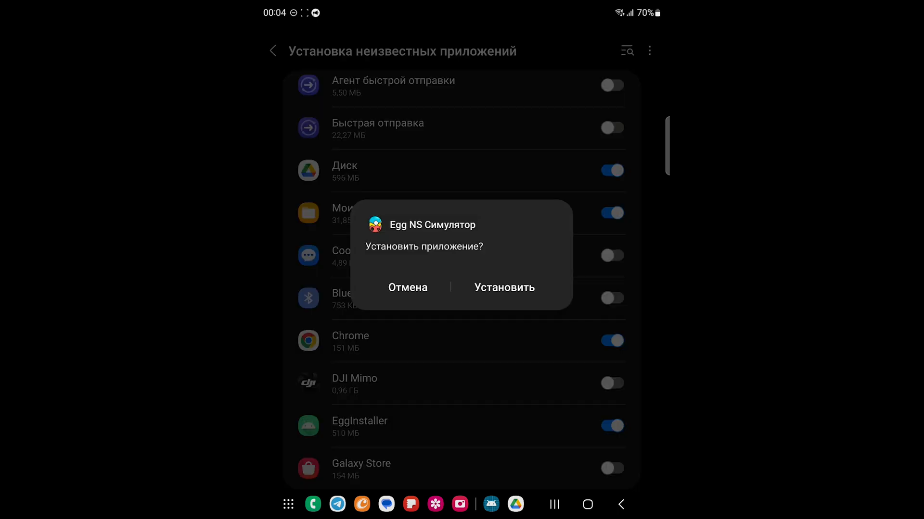
left_click(504, 287)
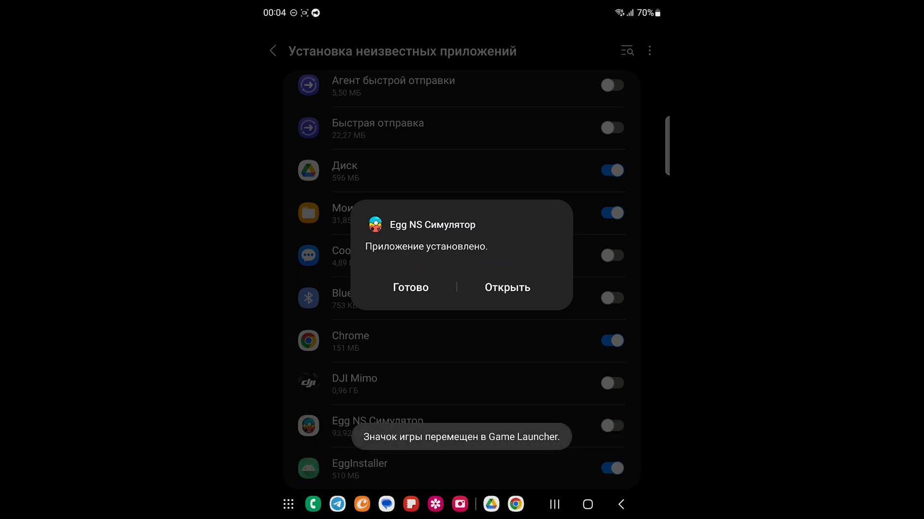
left_click(410, 288)
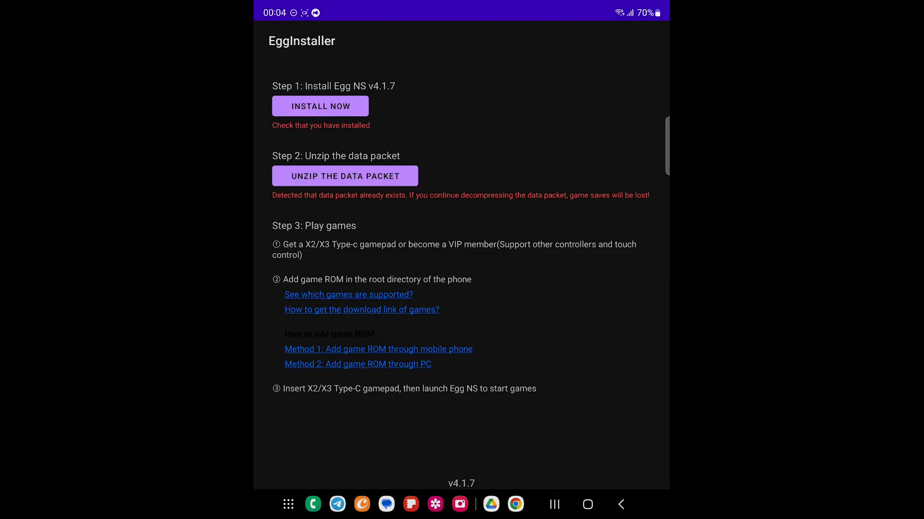
Unzip the data packet, continuing despite losing existing game saves.
left_click(345, 176)
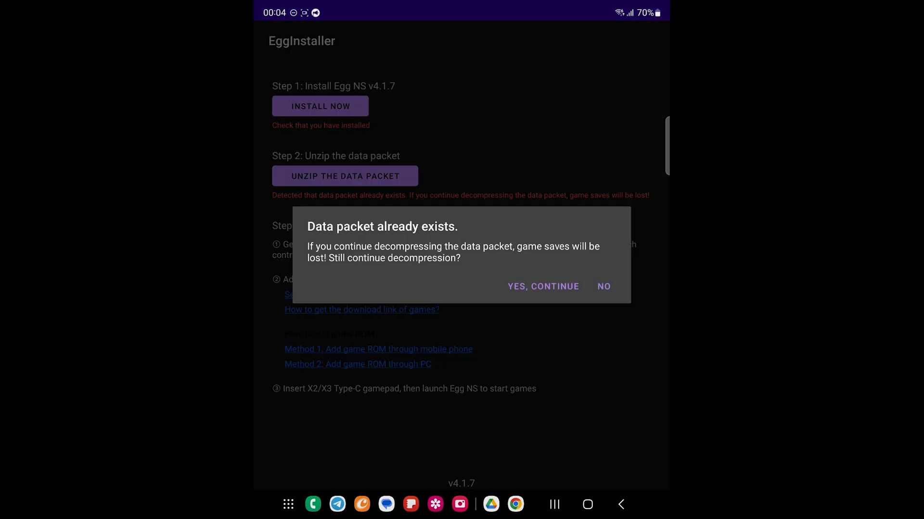
left_click(543, 286)
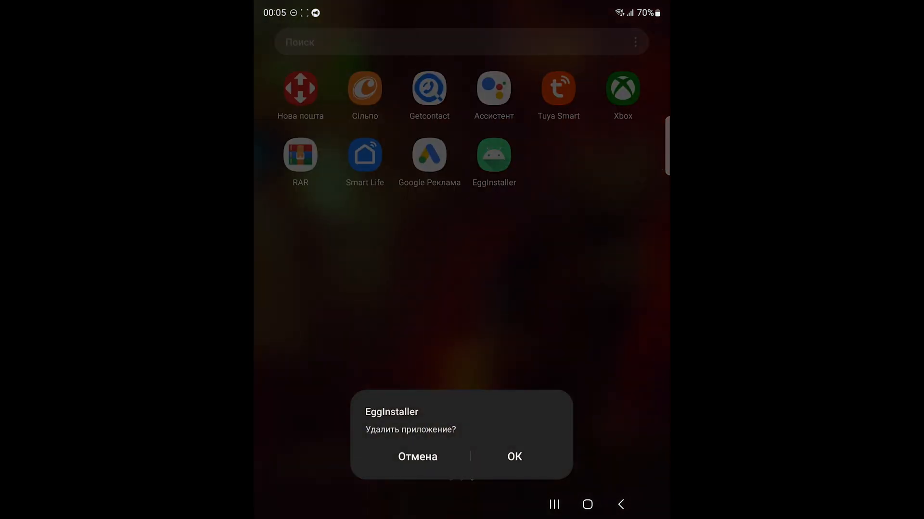
Uninstall EggInstaller, then find 'egg' in launcher search and launch Egg NS Симулятор.
left_click(513, 456)
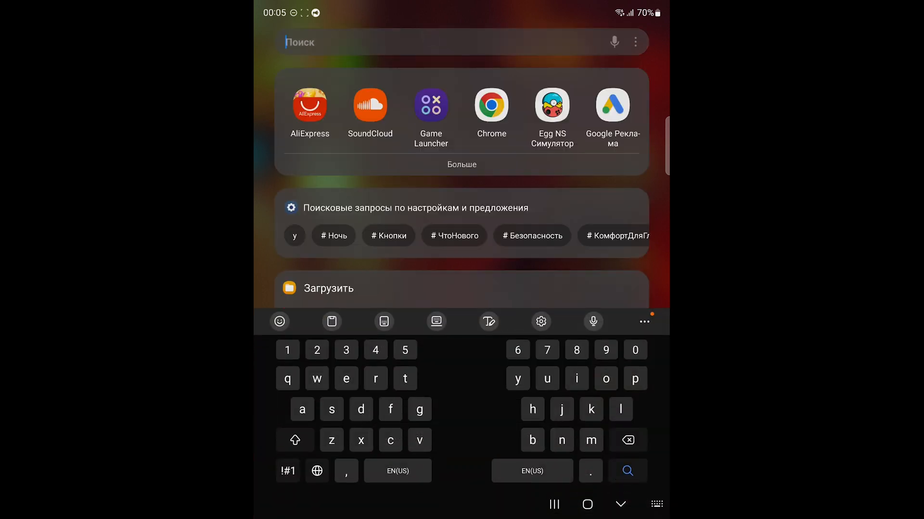
type("egg")
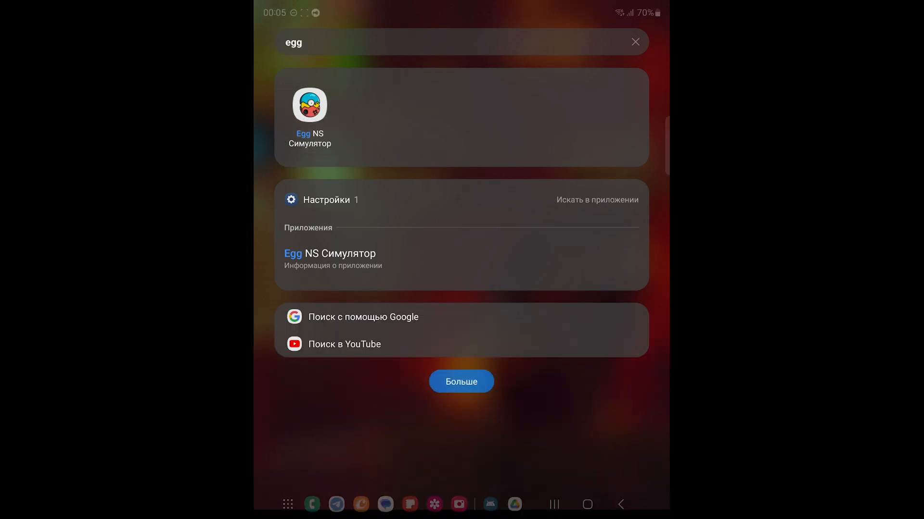
left_click(310, 104)
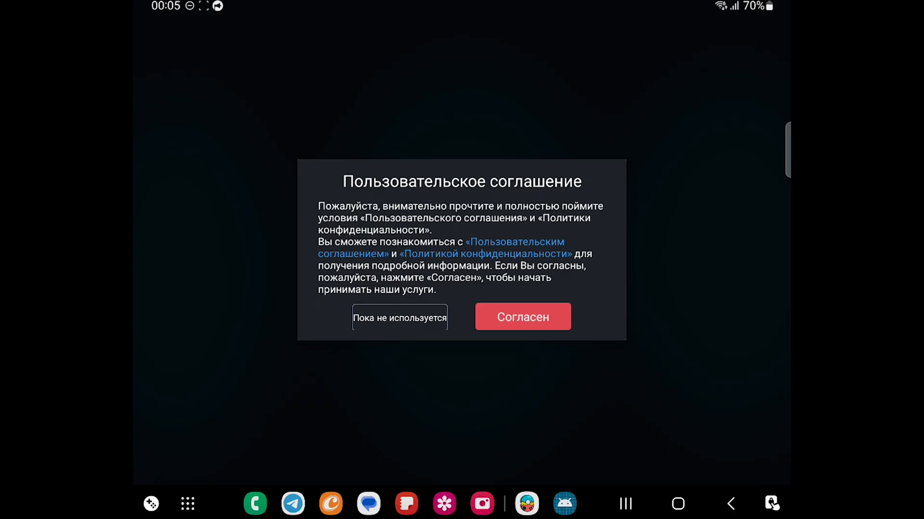
Accept the user agreement, allow nearby-device and file access, and open the main menu.
left_click(522, 316)
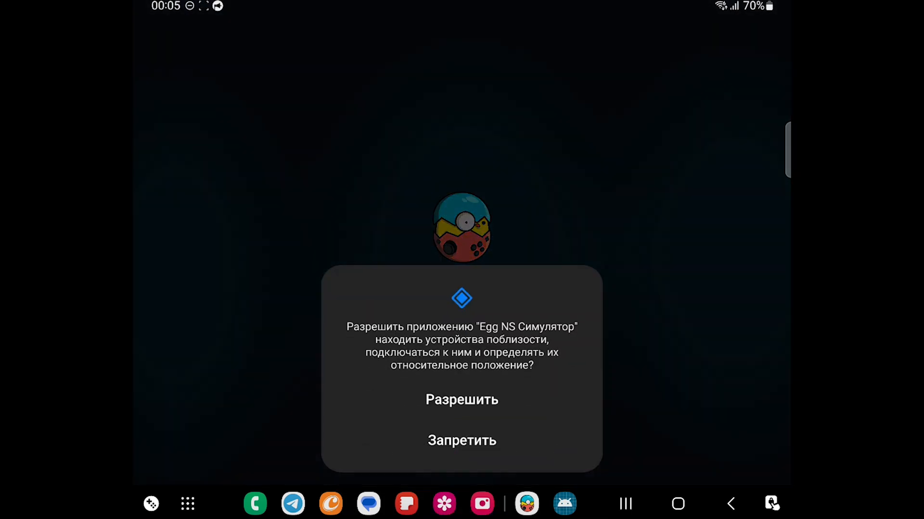
left_click(461, 400)
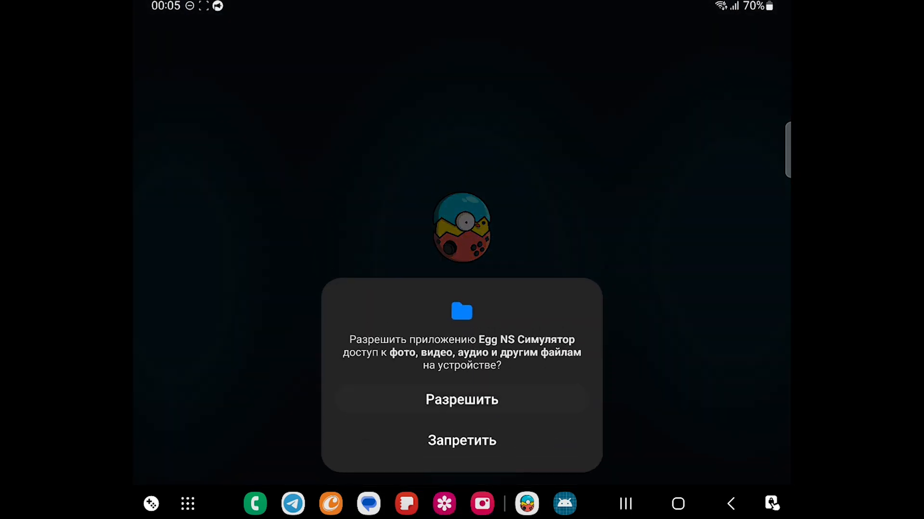
left_click(462, 400)
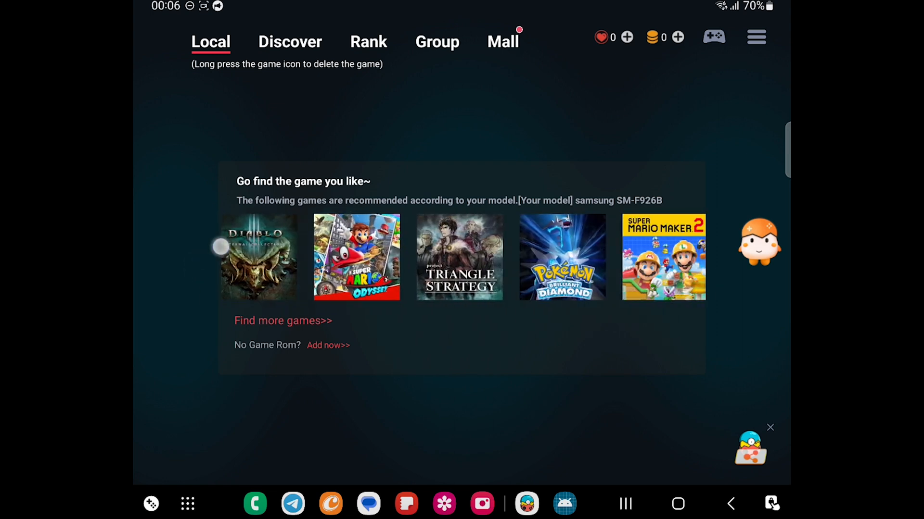
left_click(755, 36)
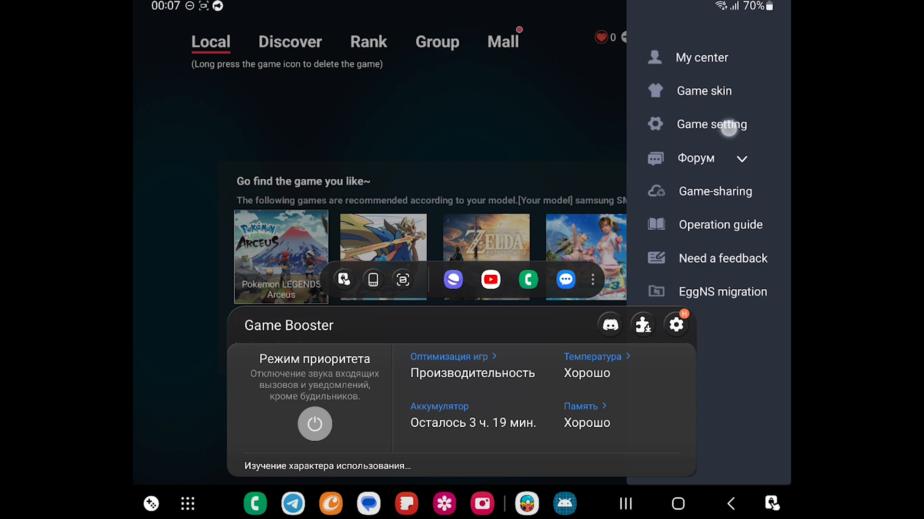
Set the general data directory to /storage/emulated/0/SwitchDroid.
left_click(711, 124)
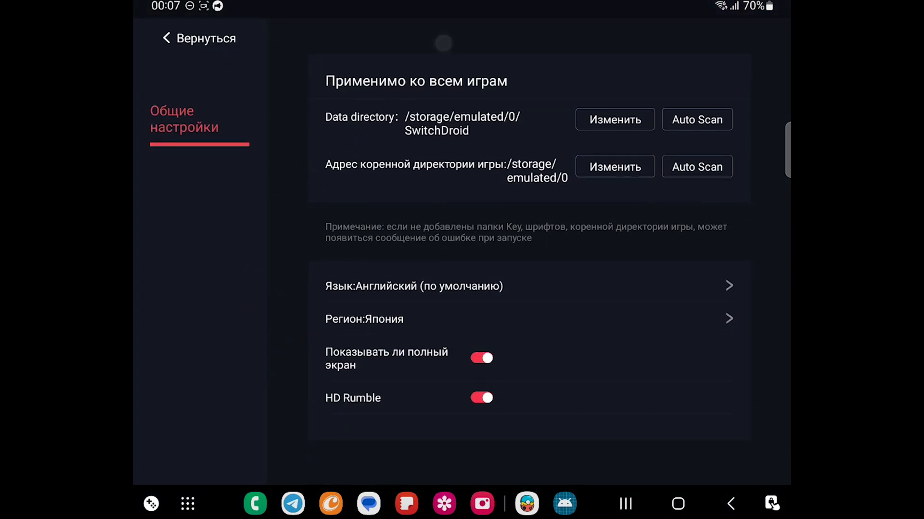
left_click_drag(327, 144, 586, 147)
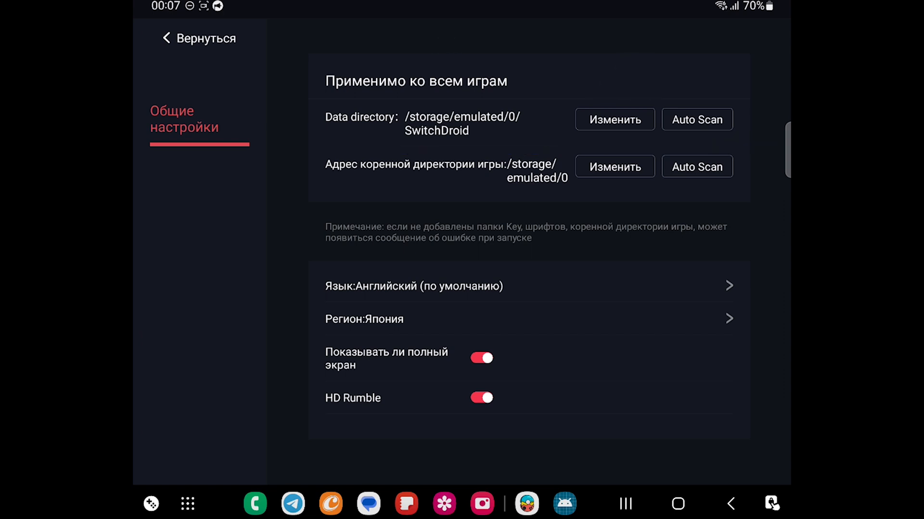
left_click(614, 119)
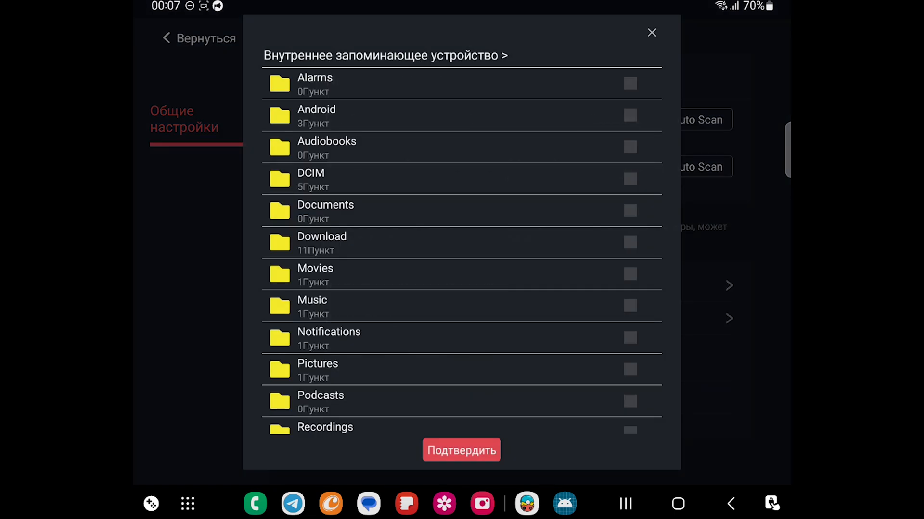
scroll("down", 3)
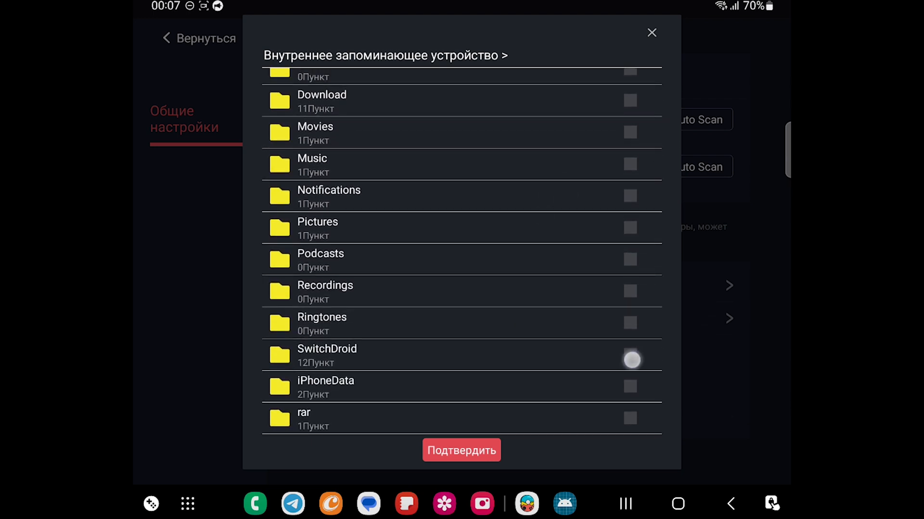
left_click(630, 360)
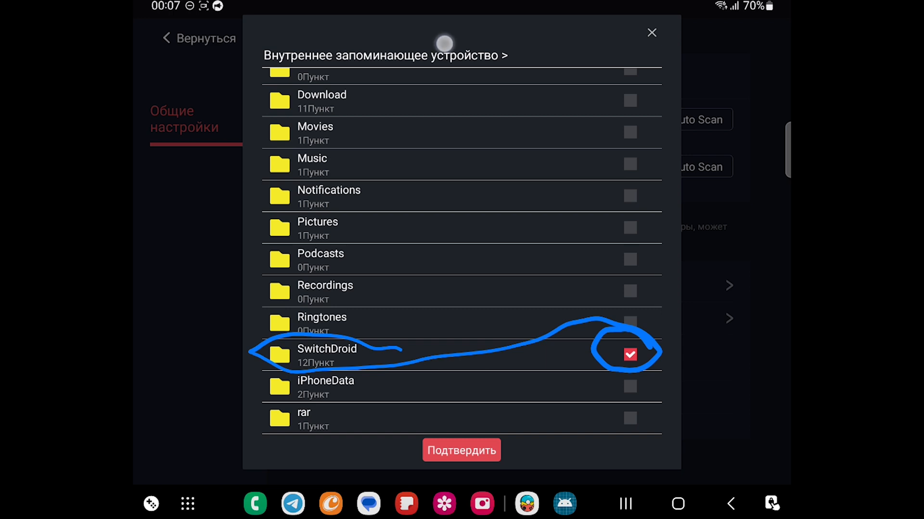
left_click(461, 450)
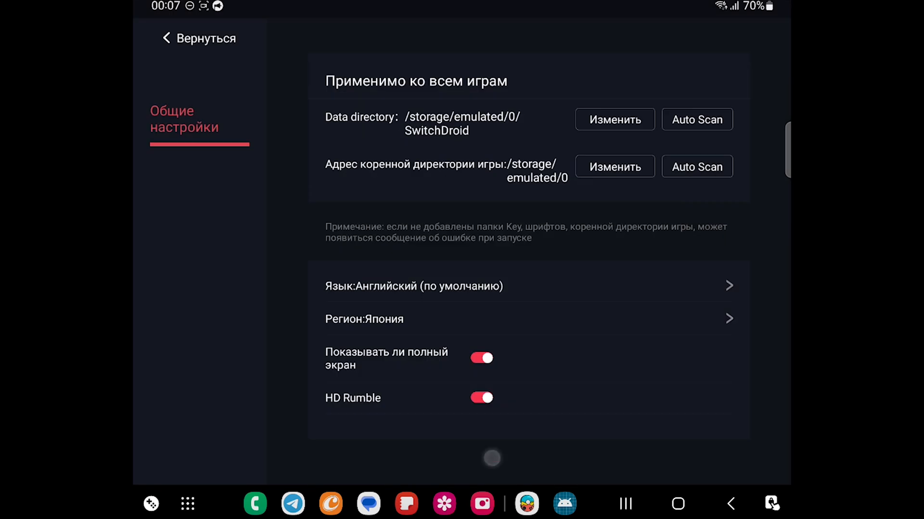
left_click_drag(330, 187, 660, 192)
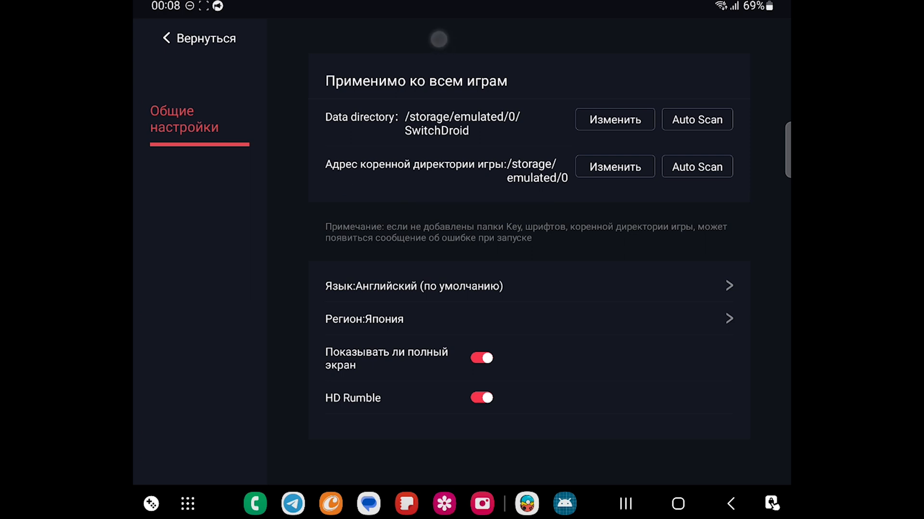
left_click(615, 167)
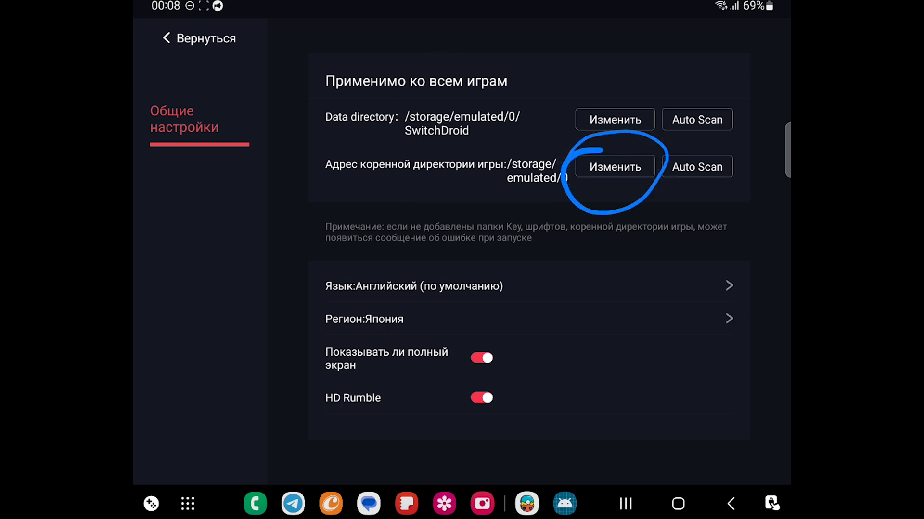
Add every Animal Crossing New Horizons repack subfolder under rar as game root directories.
left_click(614, 167)
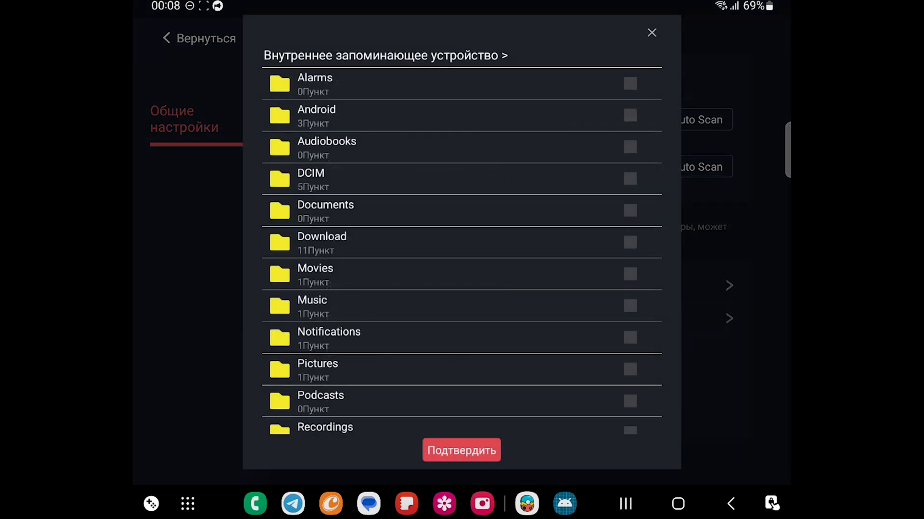
scroll("down", 3)
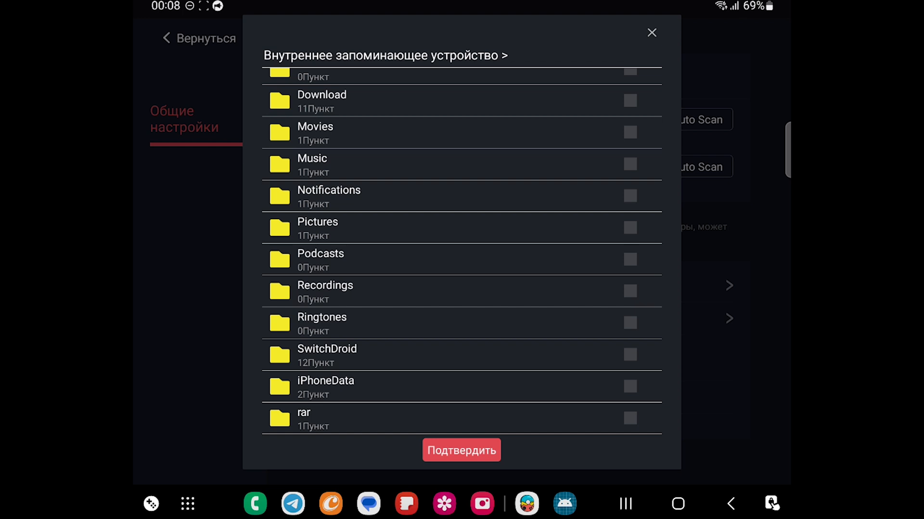
left_click(303, 413)
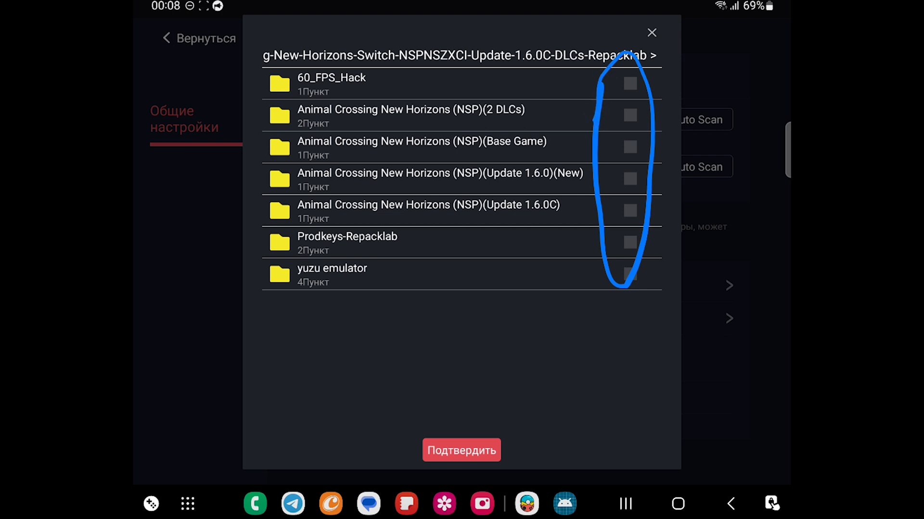
left_click(629, 85)
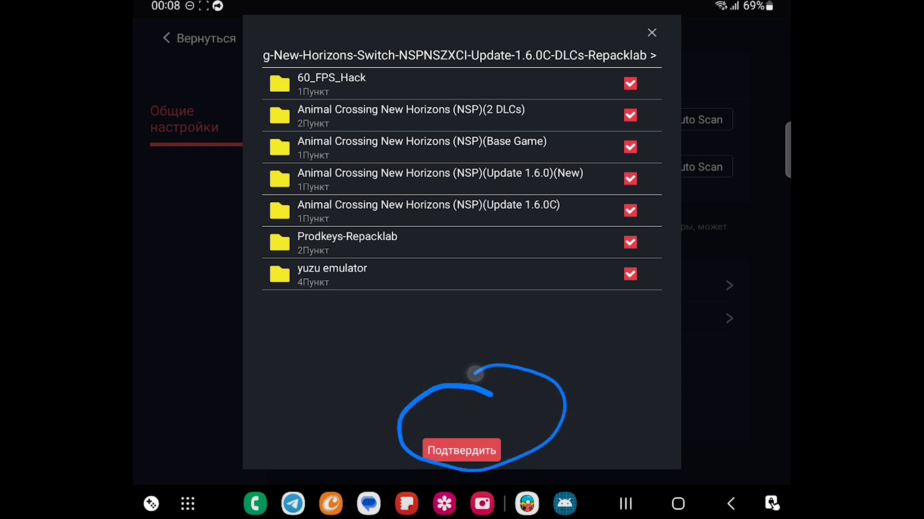
left_click(461, 450)
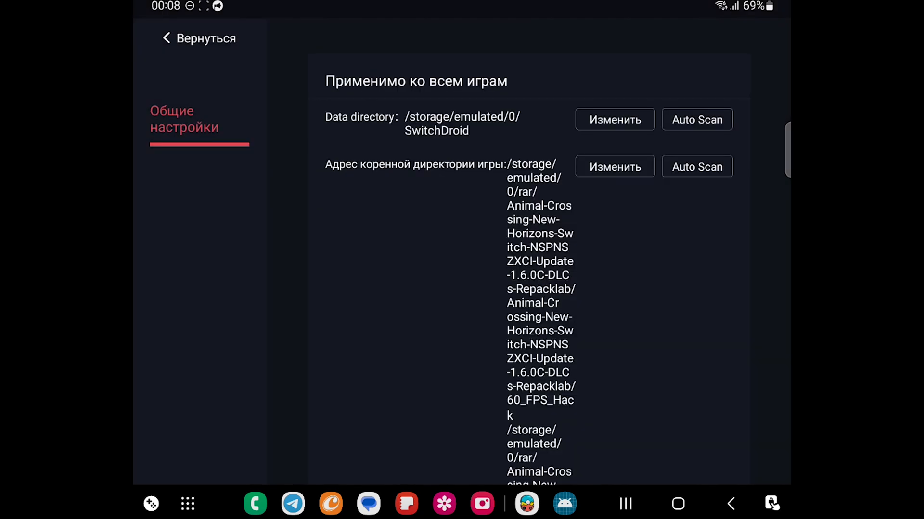
Scroll through the updated game path list.
scroll("down", 3)
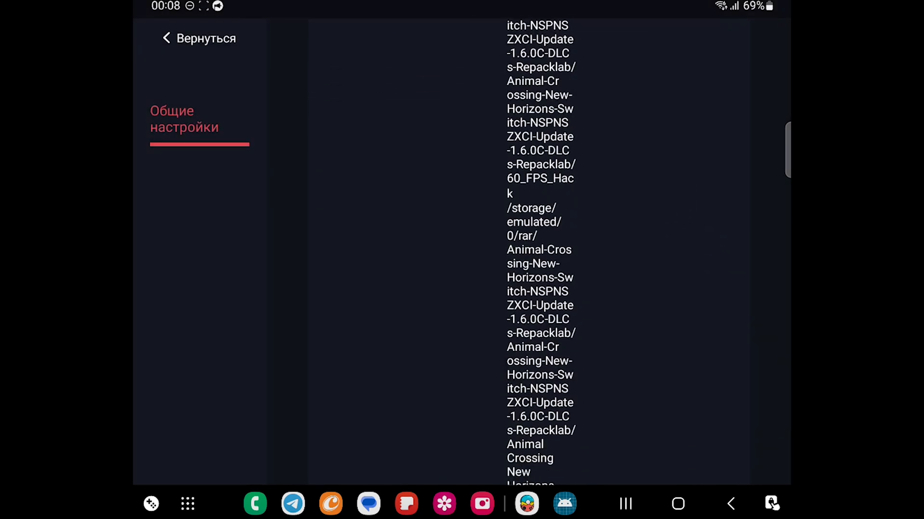
scroll("down", 3)
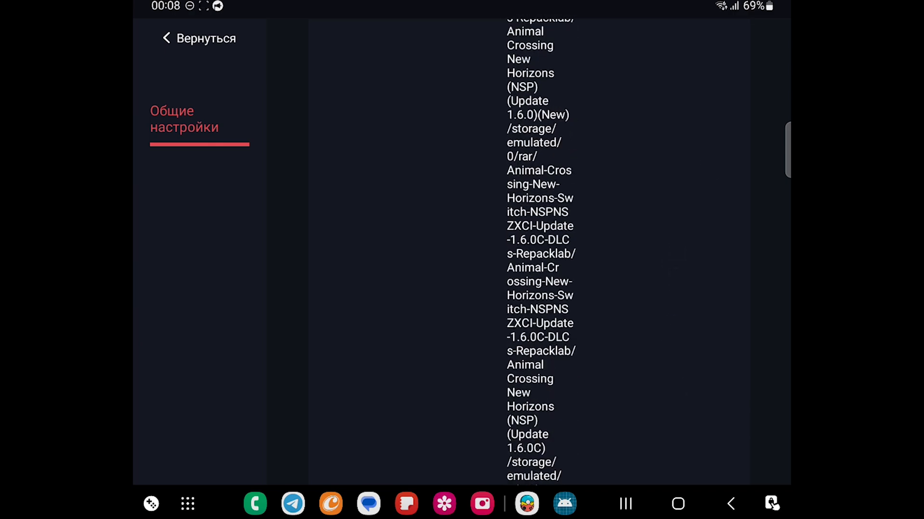
scroll("down", 3)
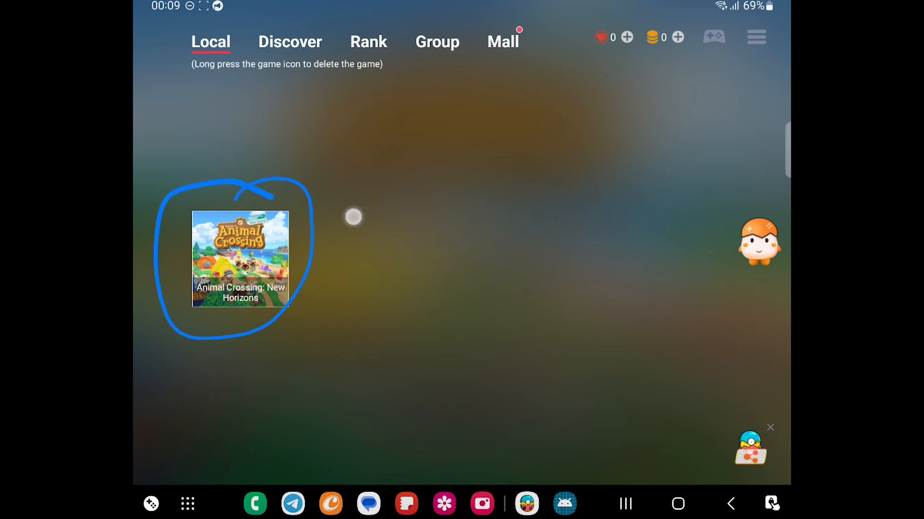
Bring up the Animal Crossing: New Horizons popup and choose Настройки игры.
left_click(239, 261)
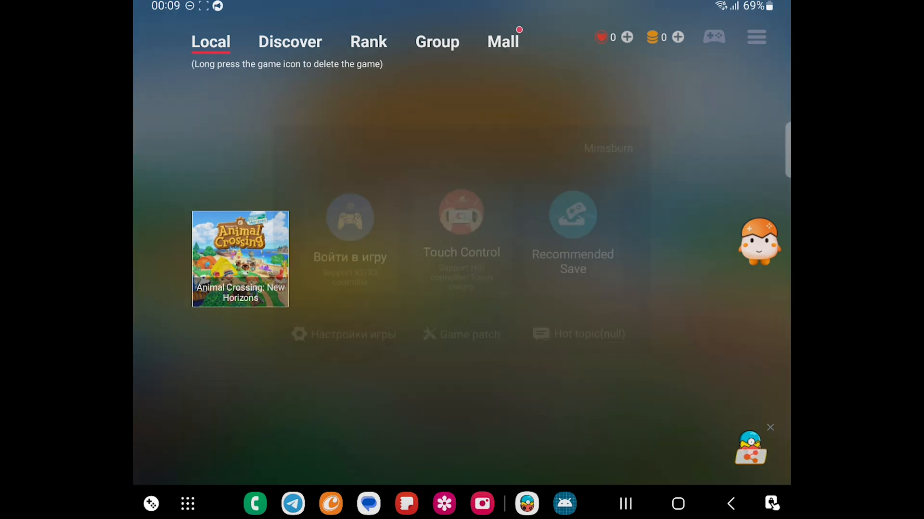
left_click(240, 260)
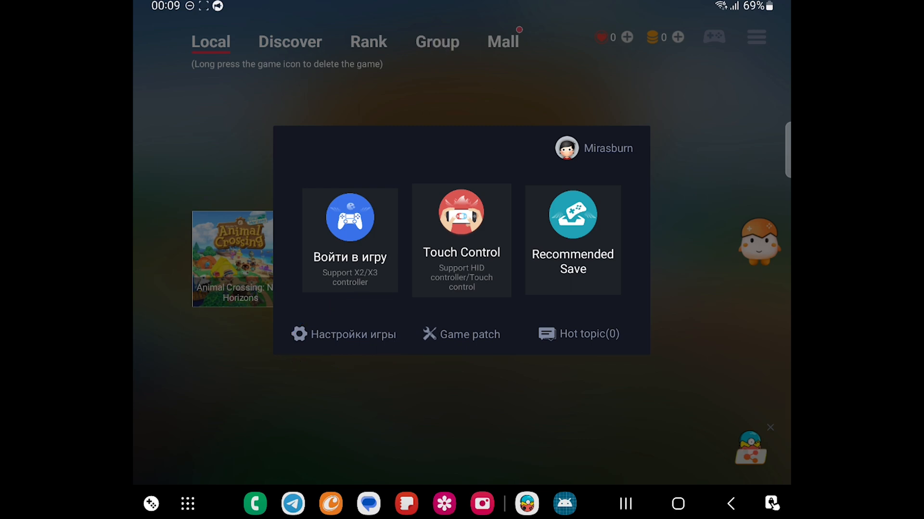
left_click(344, 334)
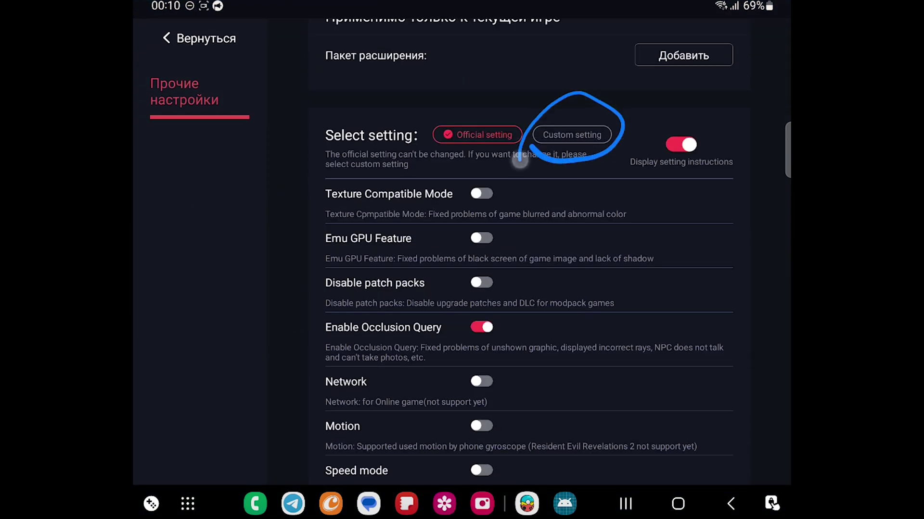
Switch Animal Crossing to the Custom setting preset and enable Emu GPU Feature.
left_click(573, 135)
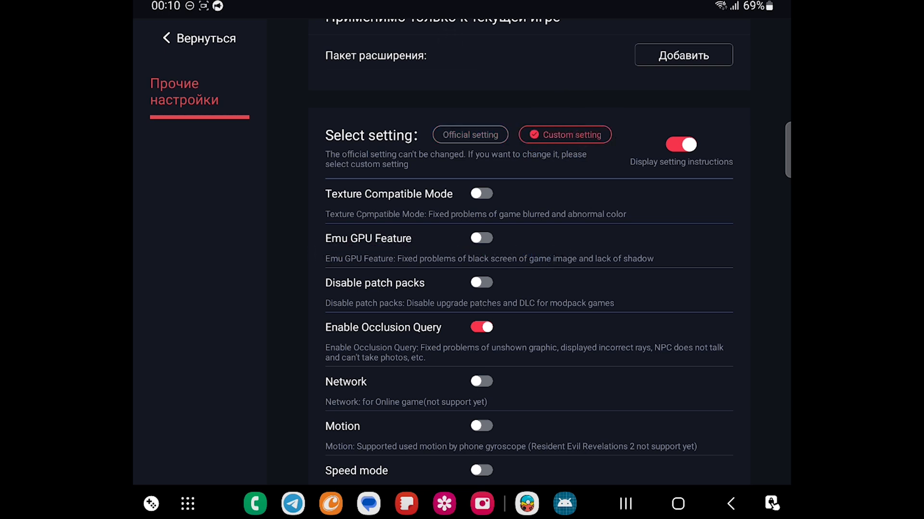
left_click(481, 238)
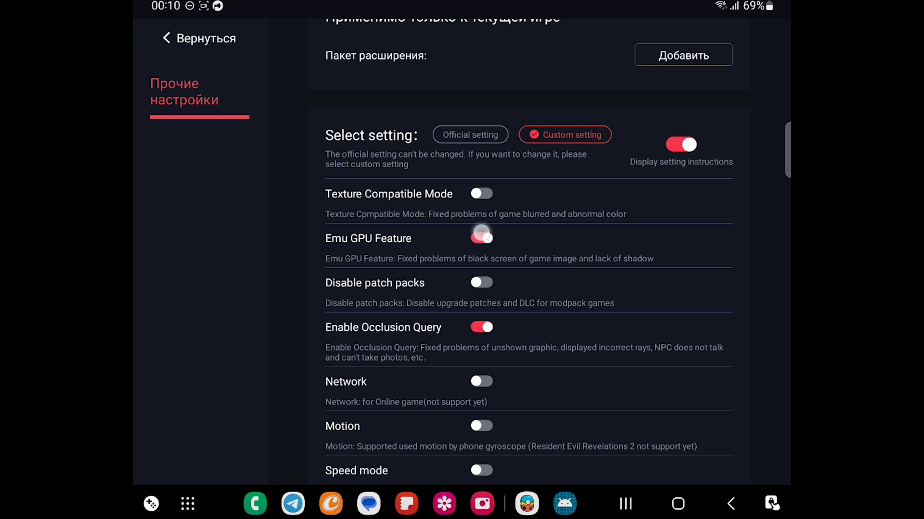
left_click(481, 238)
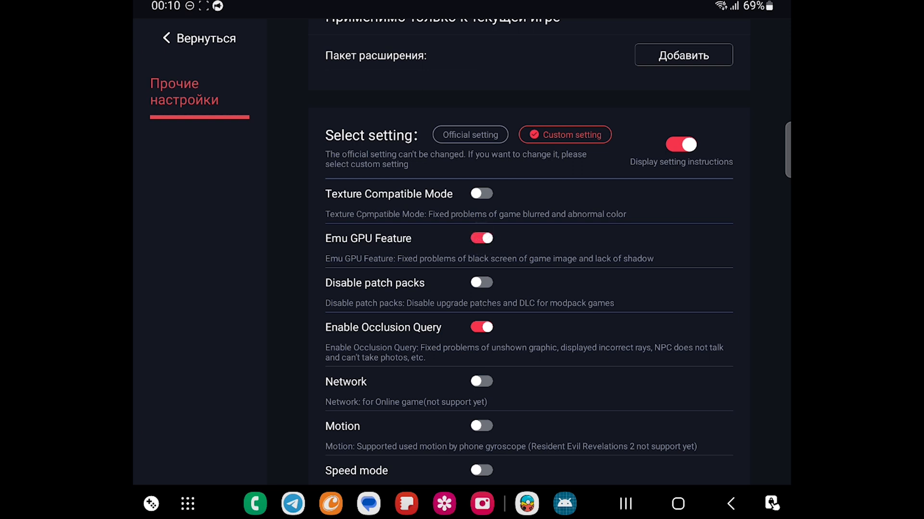
Scroll down the game settings to the Graphics driver list.
scroll("down", 3)
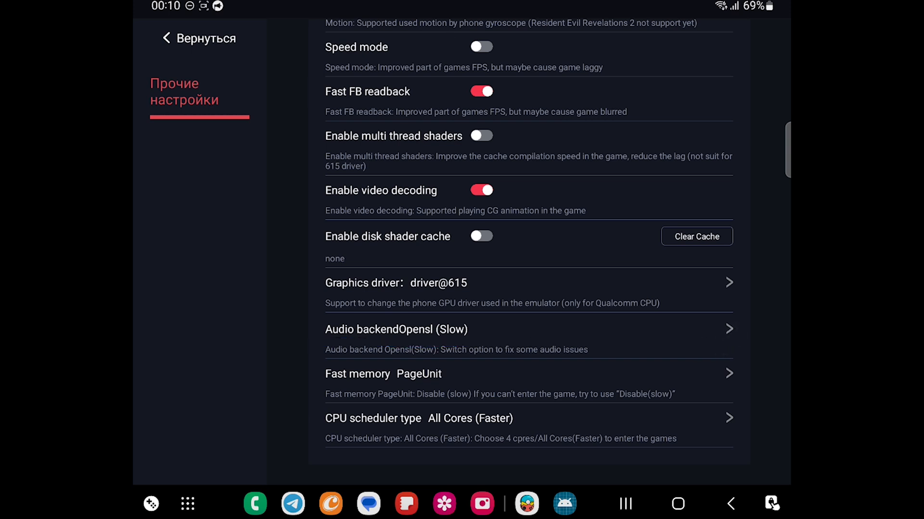
left_click(396, 330)
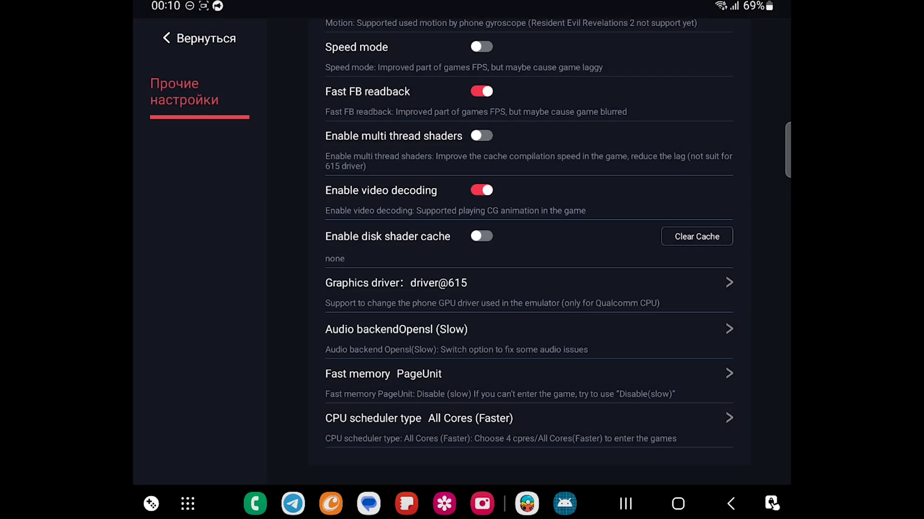
scroll("down", 3)
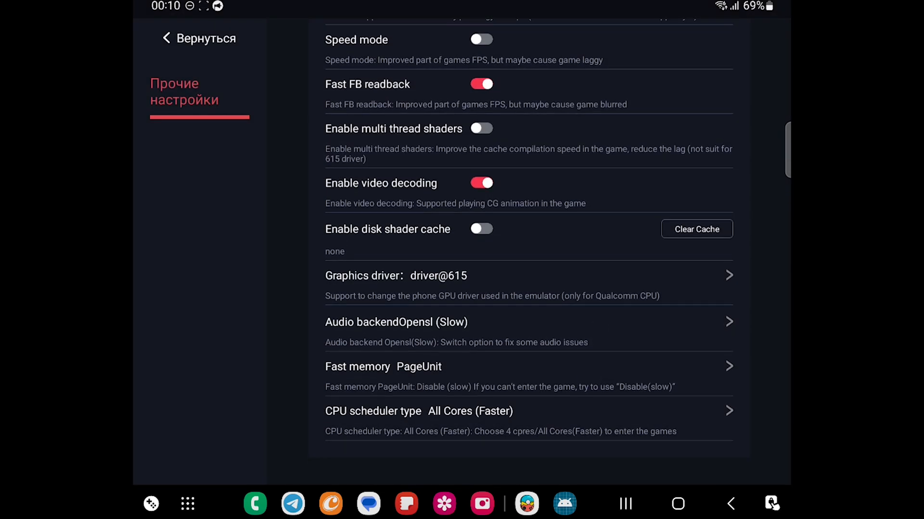
scroll("down", 3)
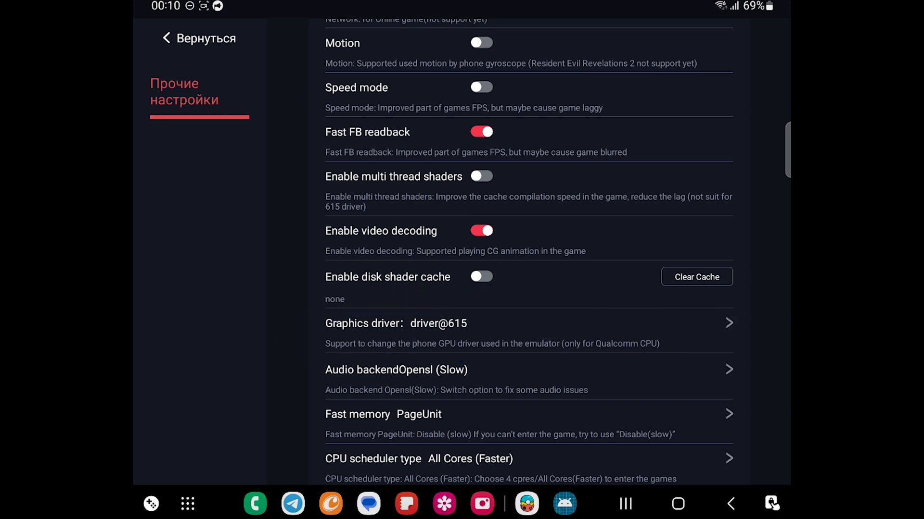
left_click(395, 324)
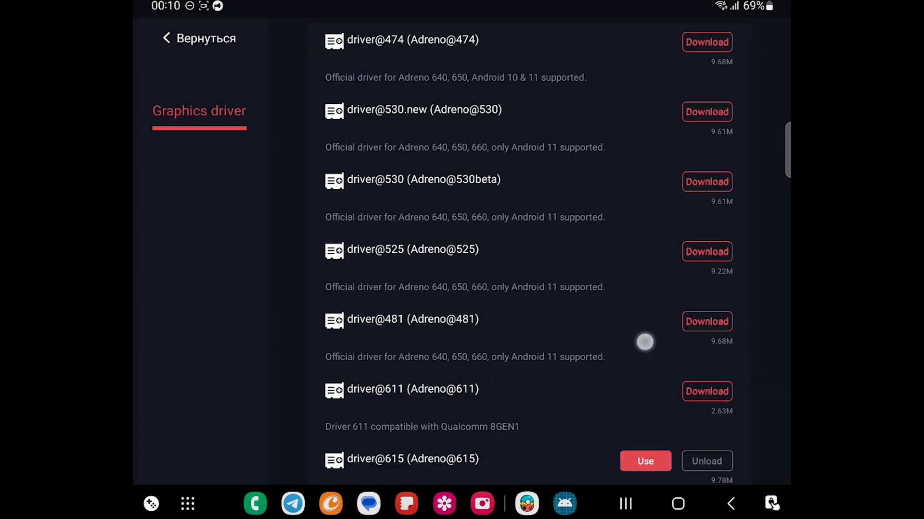
Select driver@615 as Animal Crossing's graphics driver with Use.
scroll("down", 3)
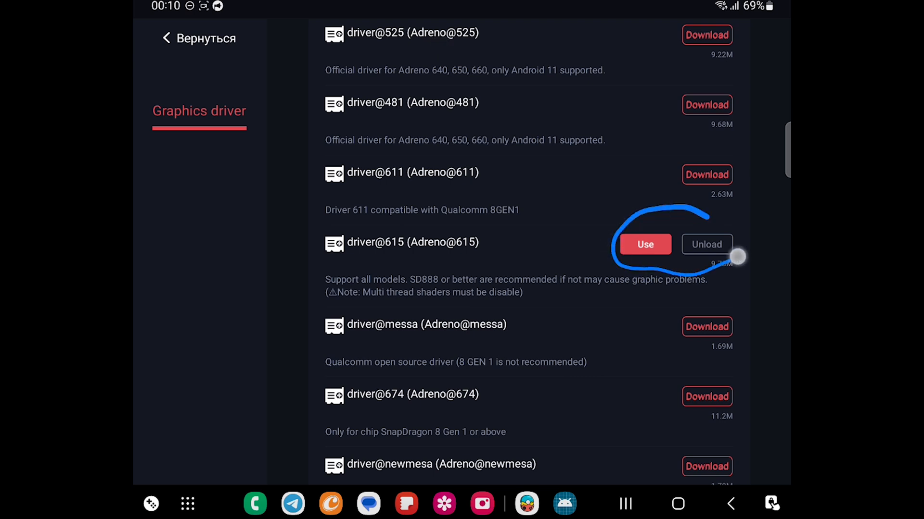
left_click(645, 244)
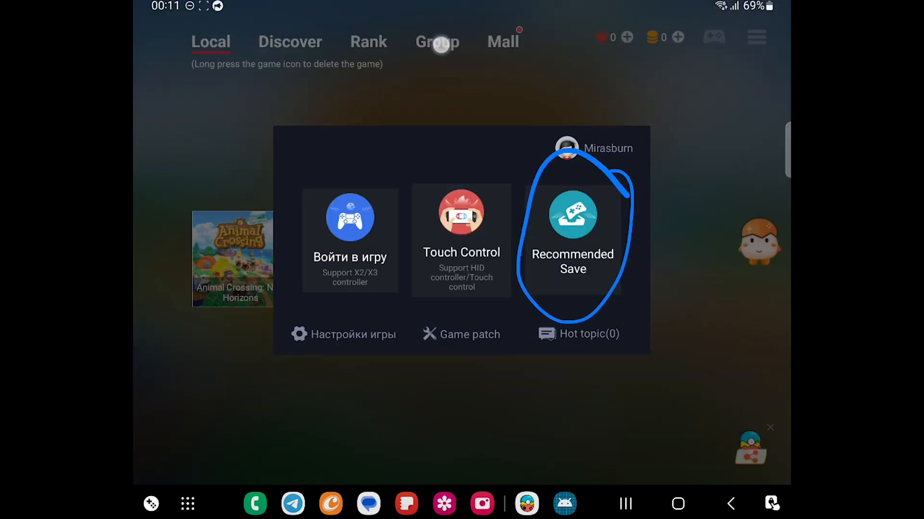
Reopen Animal Crossing's launch popup and start the game via Войти в игру.
left_click(572, 218)
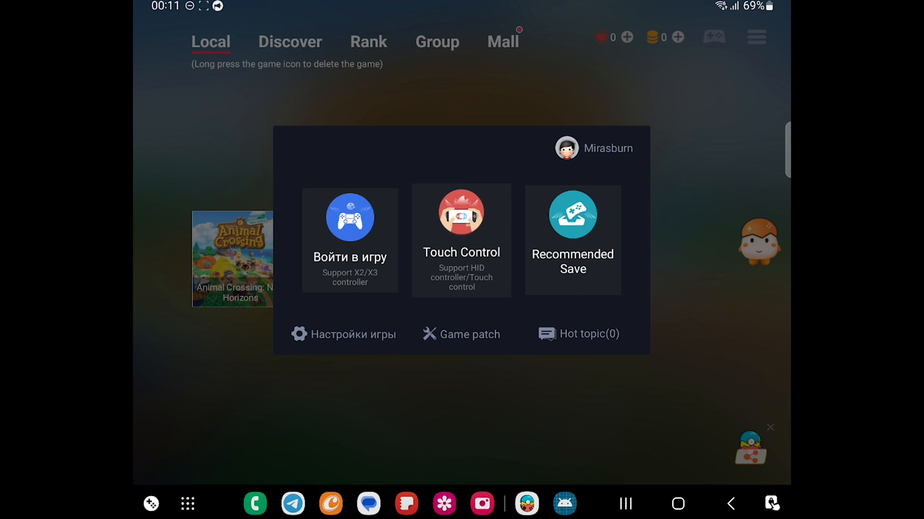
left_click_drag(317, 199, 317, 307)
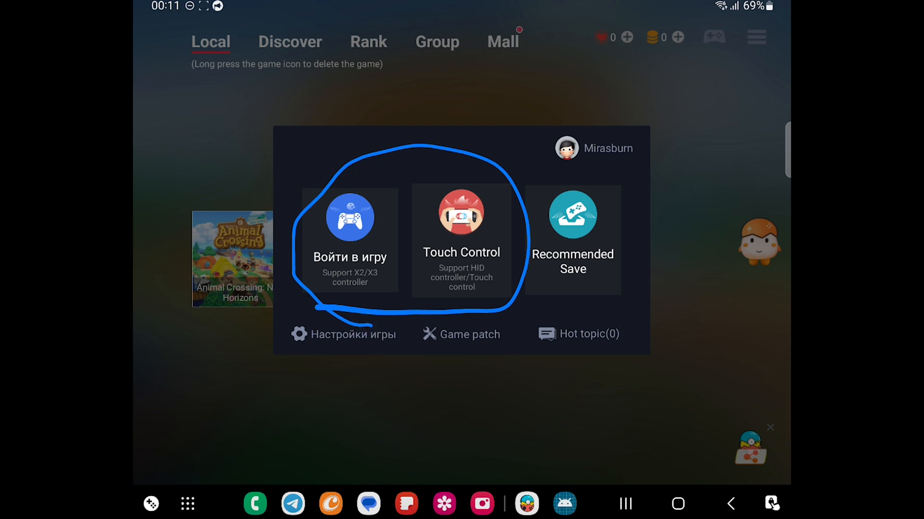
left_click(349, 222)
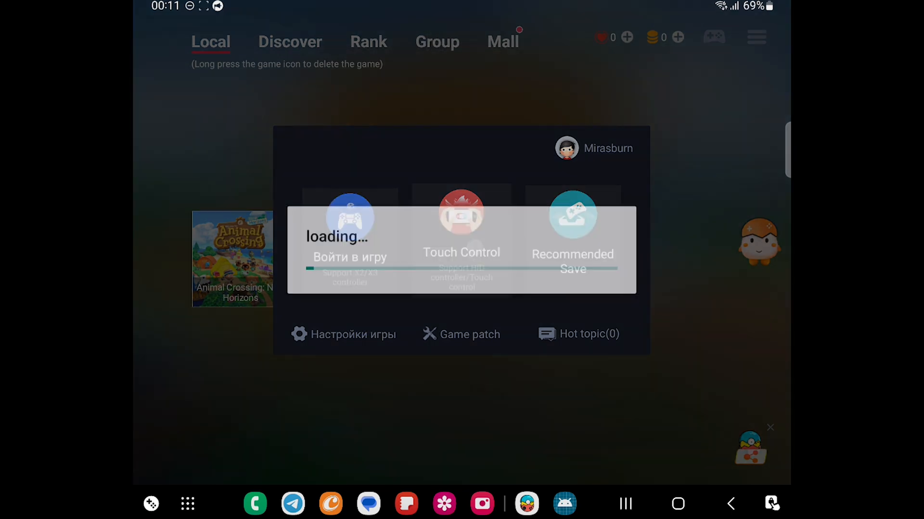
Let Animal Crossing finish loading into shader compilation with the touch controller overlay.
left_click(350, 257)
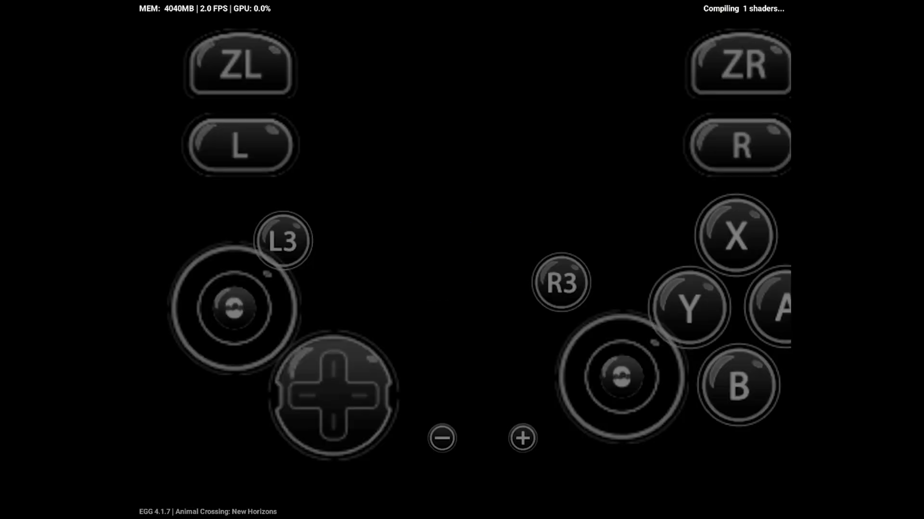